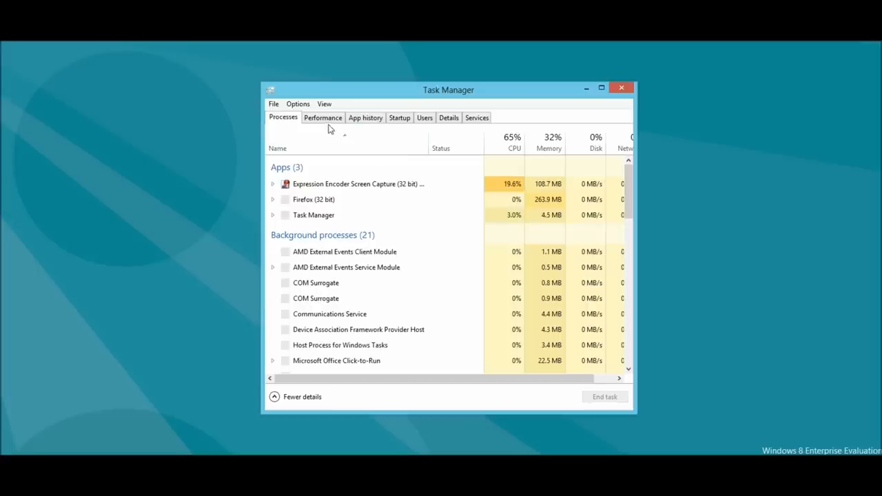
# Open the Performance tab, review Memory usage, then collapse to the compact graph summary.
pyautogui.click(323, 117)
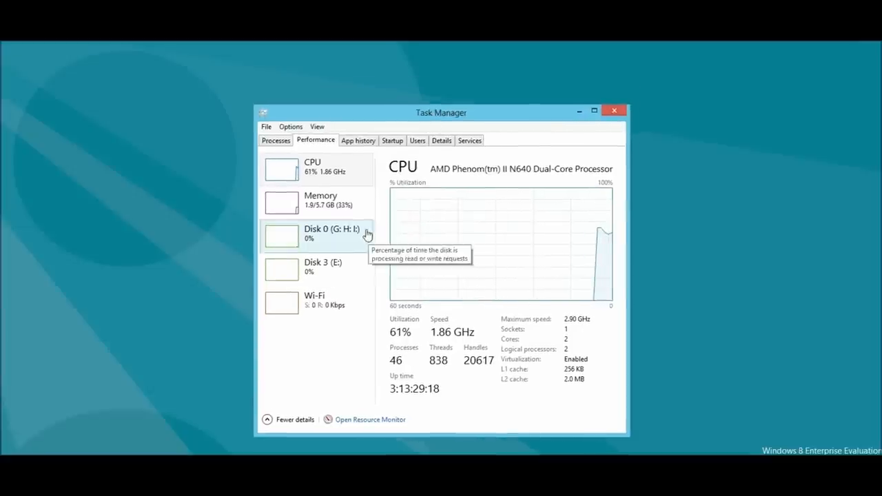
pyautogui.click(320, 199)
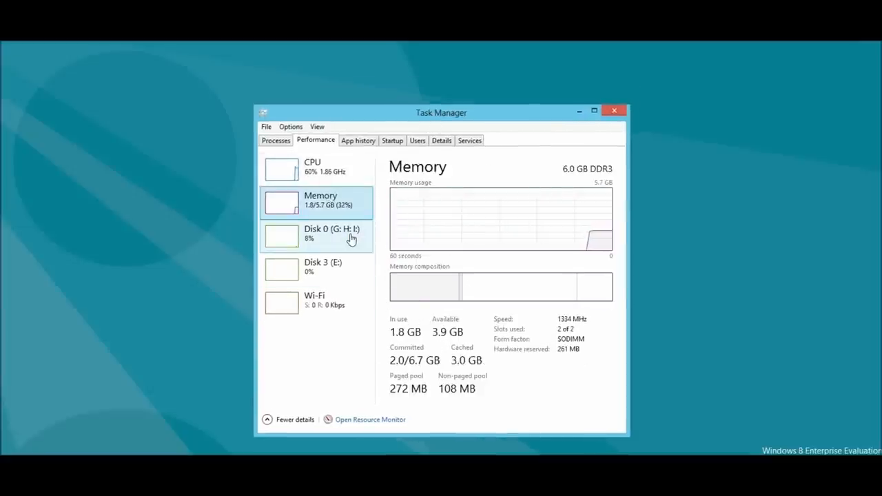
pyautogui.click(315, 299)
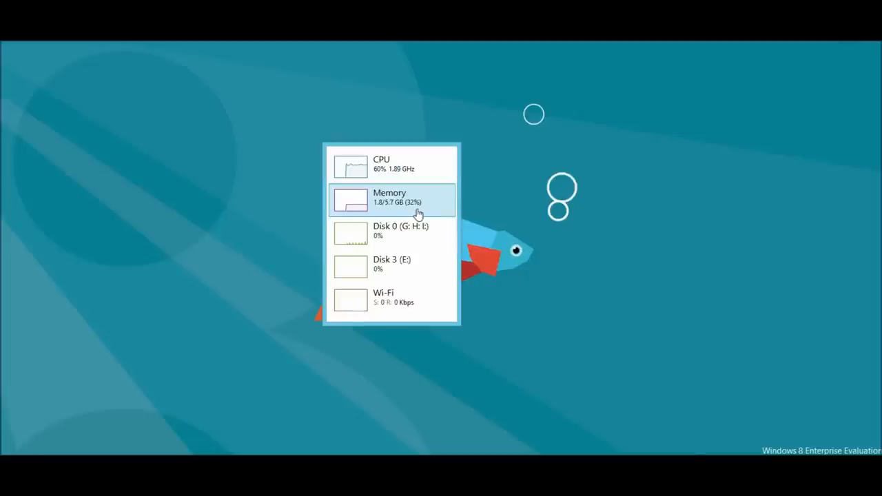
pyautogui.click(390, 197)
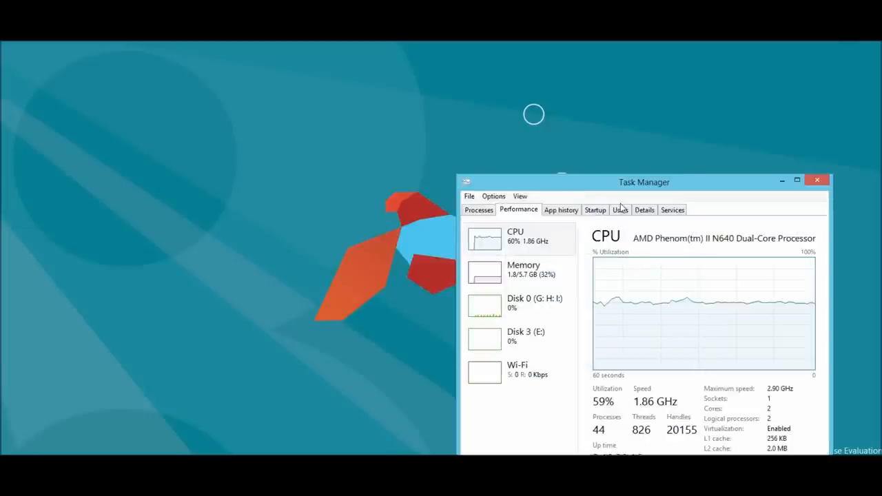
pyautogui.moveTo(644, 182); pyautogui.dragTo(540, 138)
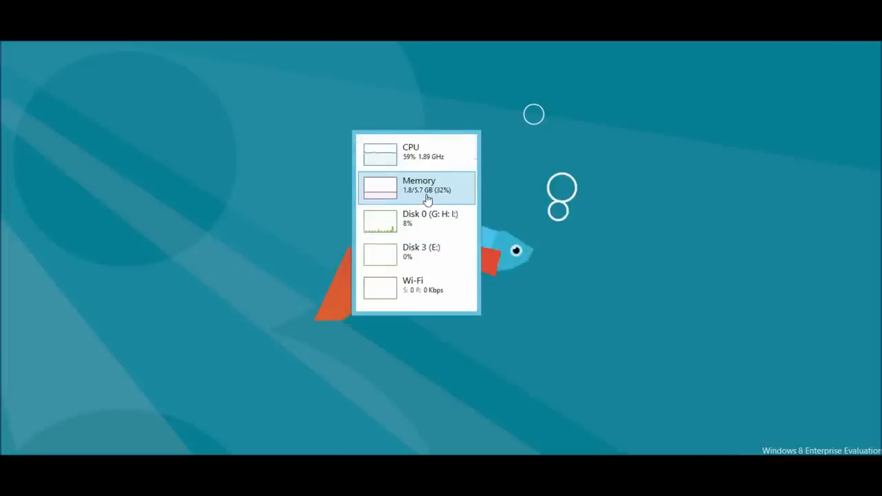
pyautogui.click(418, 185)
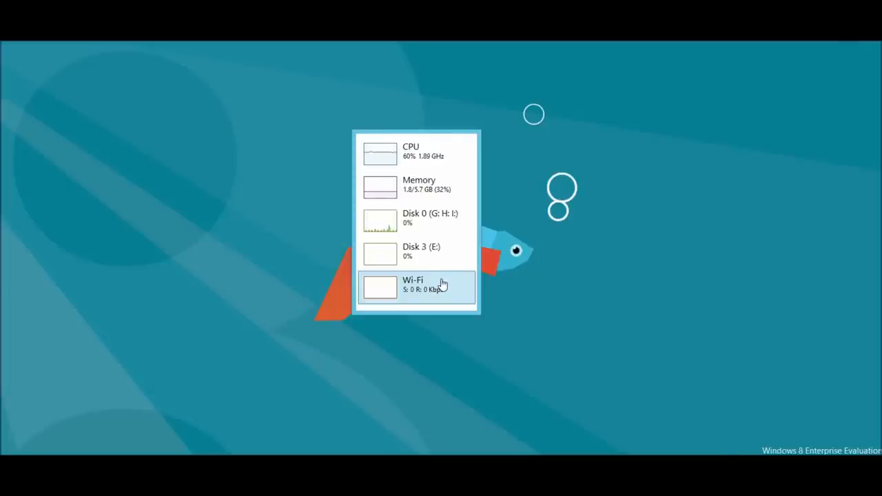
# Show Wi-Fi as a single graph, switch it to CPU, and split per logical processor.
pyautogui.click(417, 283)
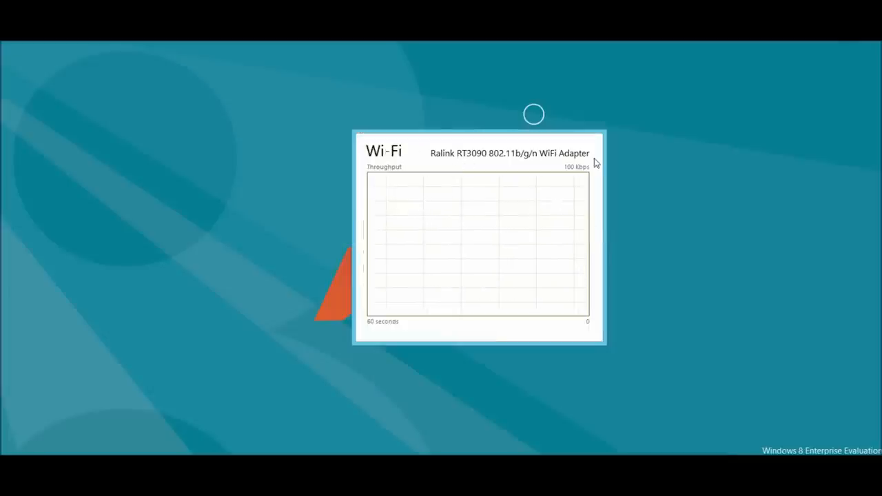
pyautogui.rightClick(477, 244)
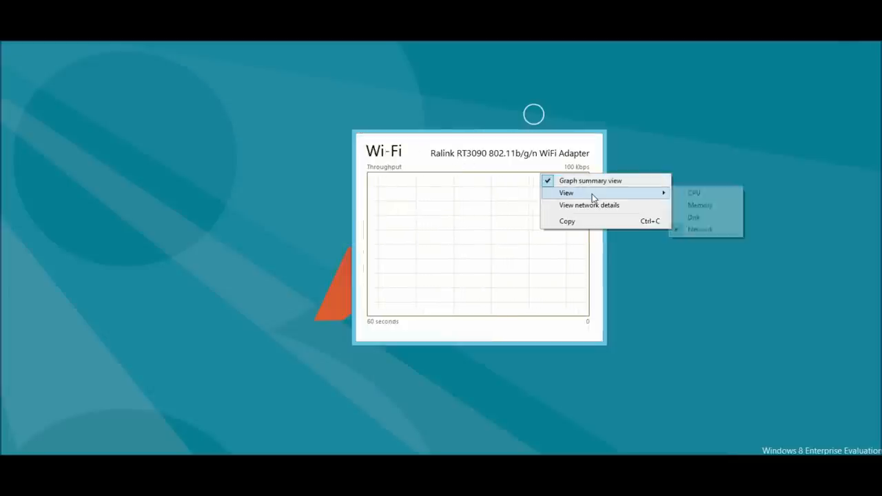
pyautogui.click(694, 192)
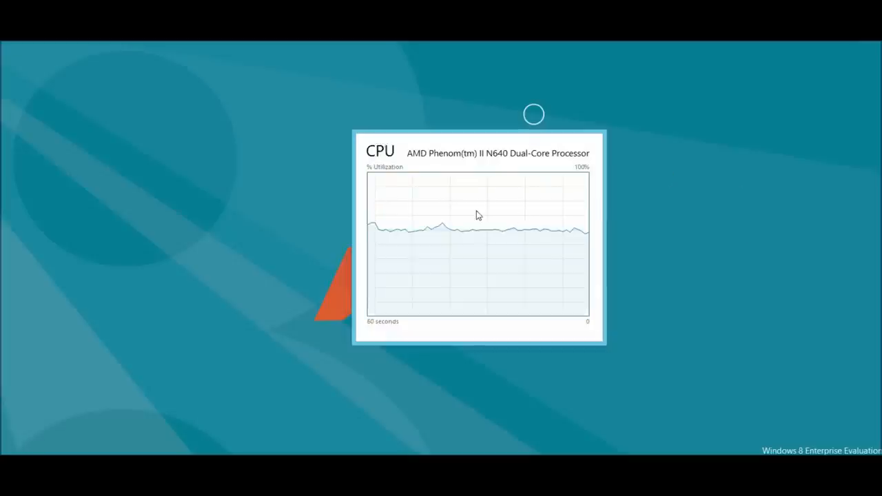
pyautogui.rightClick(479, 214)
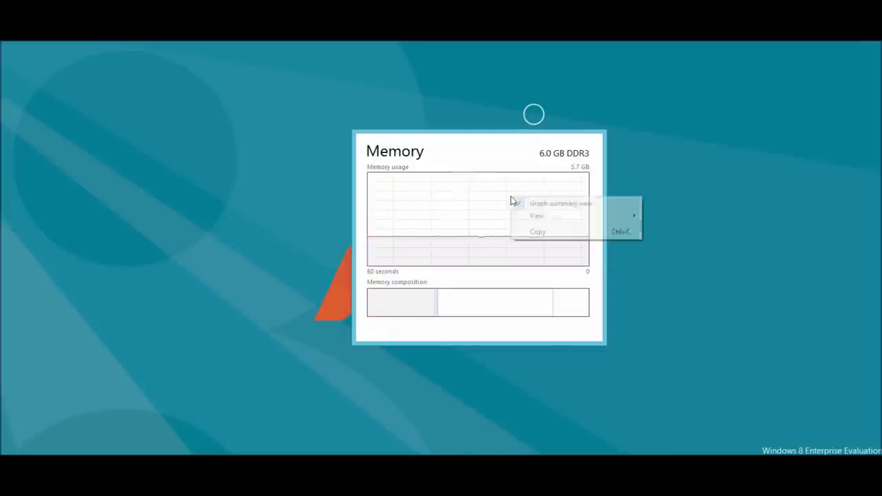
pyautogui.moveTo(536, 216)
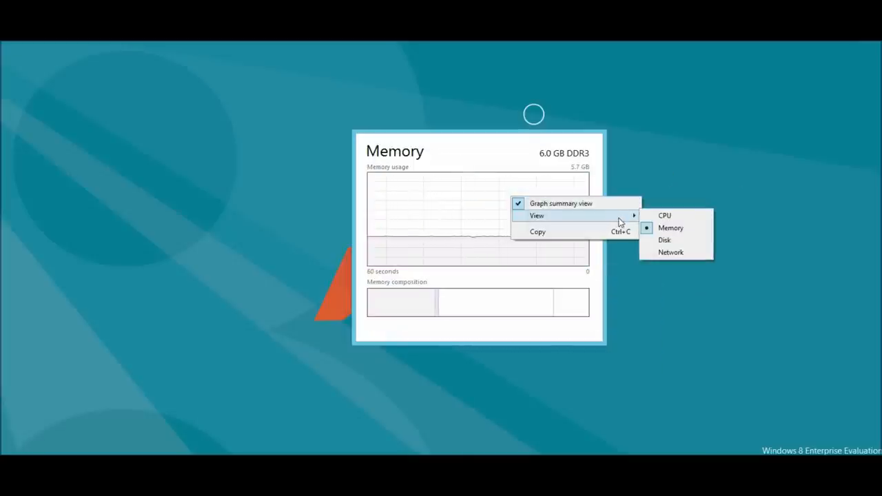
pyautogui.click(664, 215)
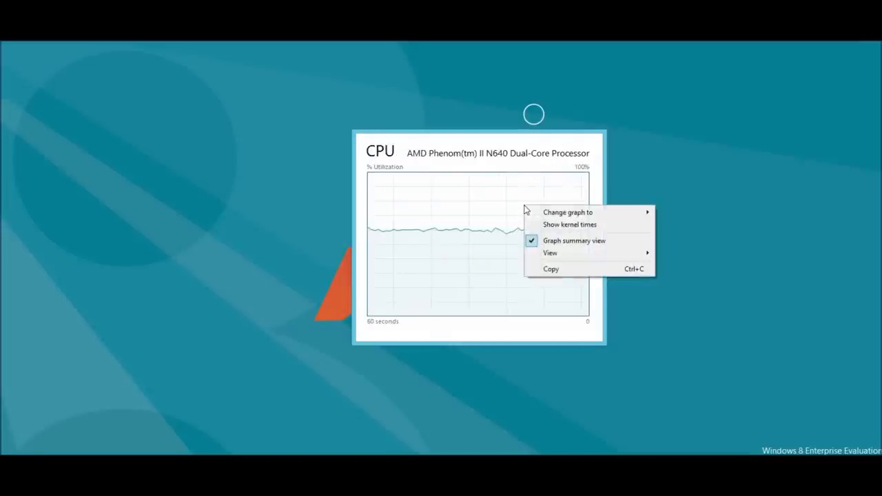
pyautogui.moveTo(567, 212)
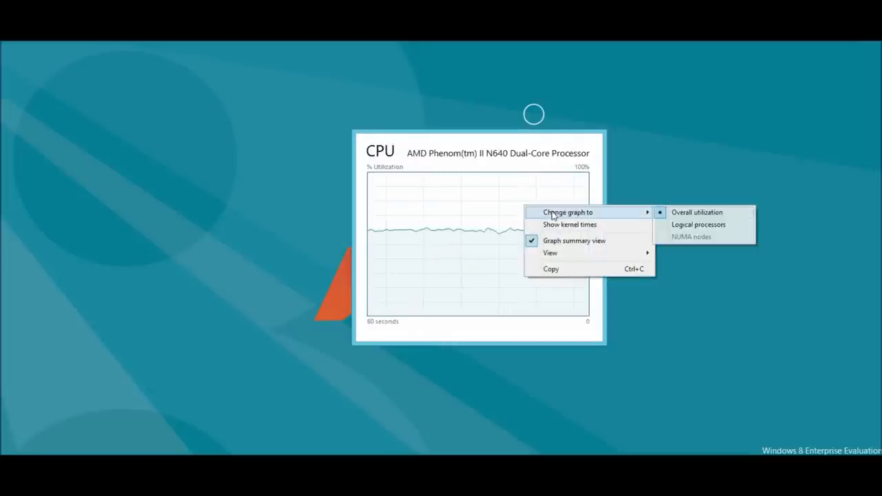
pyautogui.click(698, 224)
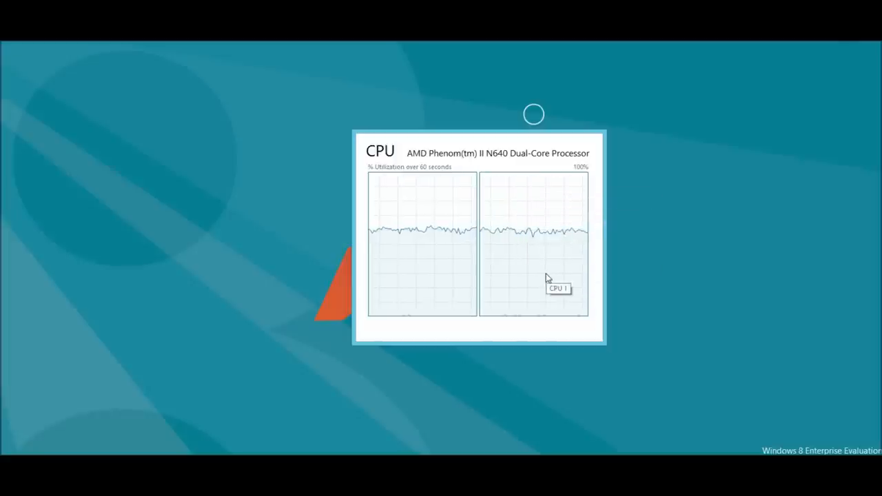
# Switch the single graph to Disk, then CPU, and end on Wi-Fi throughput.
pyautogui.rightClick(544, 279)
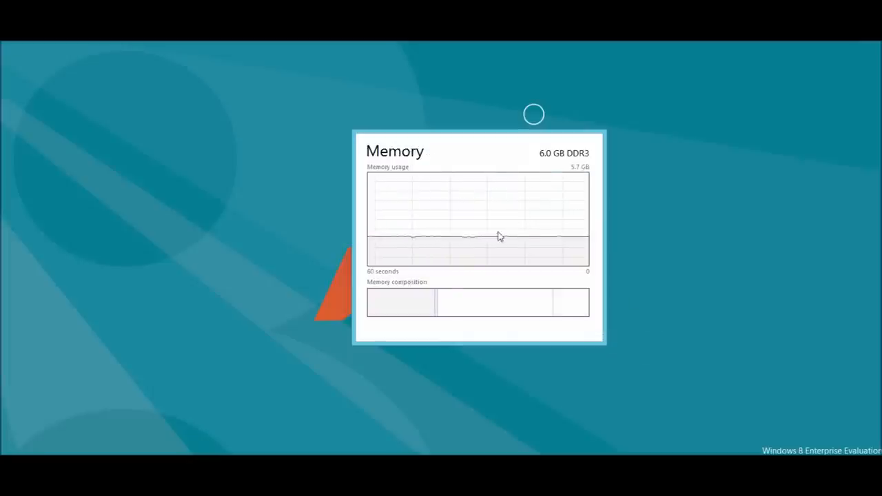
pyautogui.moveTo(491, 205)
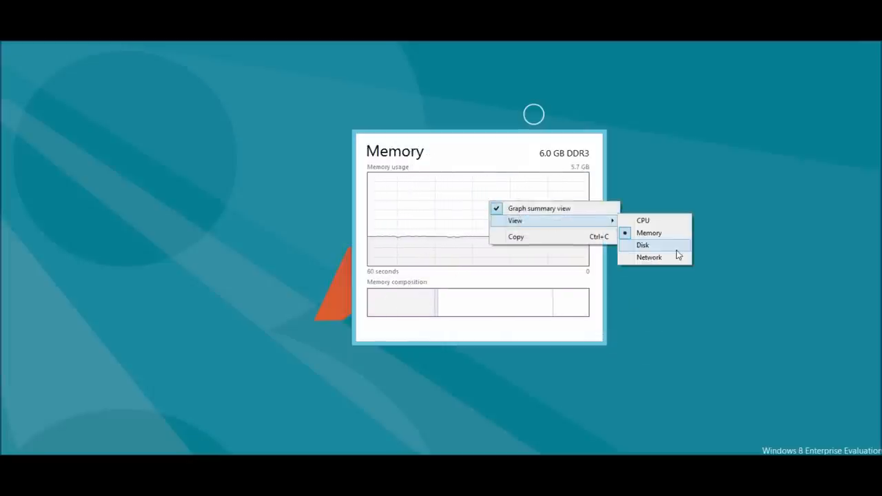
pyautogui.click(642, 221)
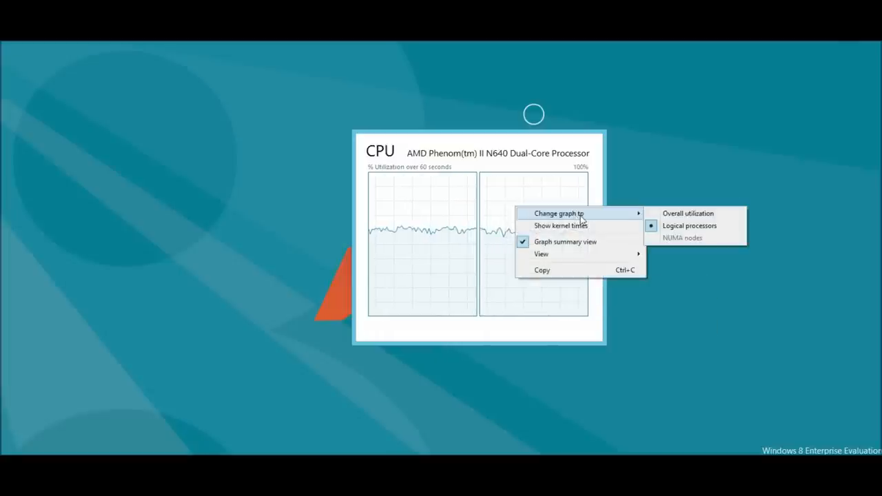
pyautogui.click(687, 213)
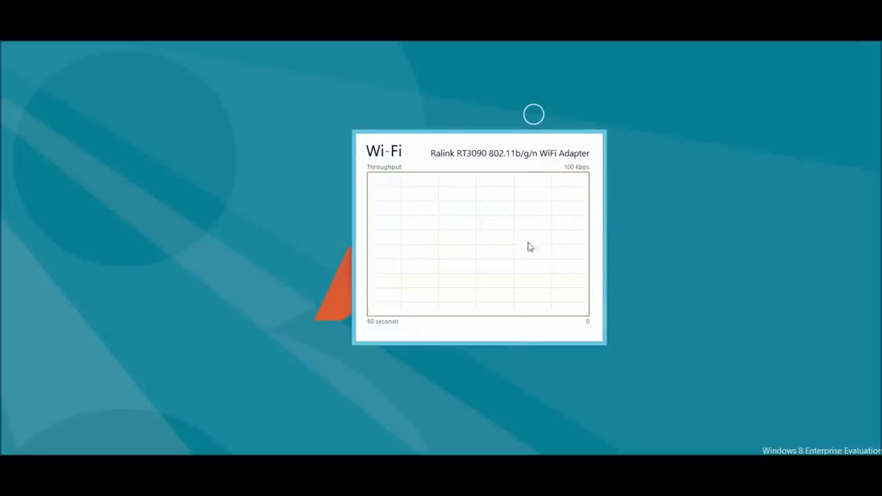
pyautogui.rightClick(530, 246)
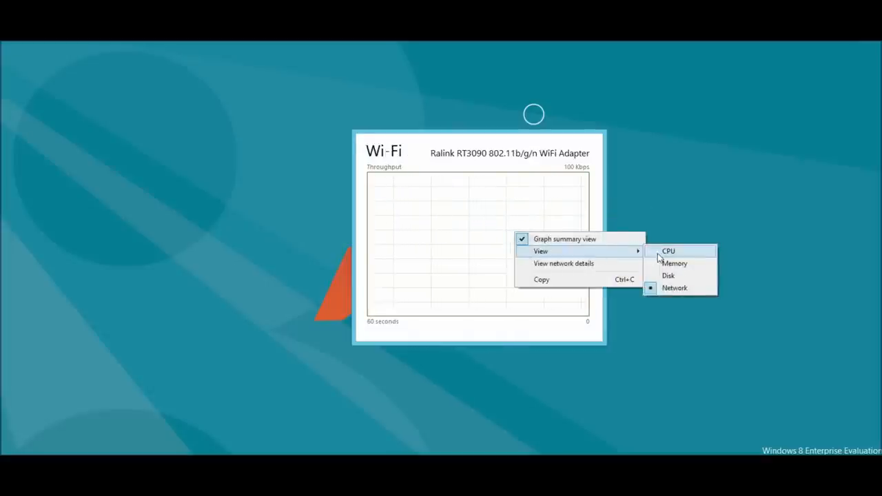
# Open the Wi-Fi Network Details window, inspect its rows, and close it.
pyautogui.click(564, 263)
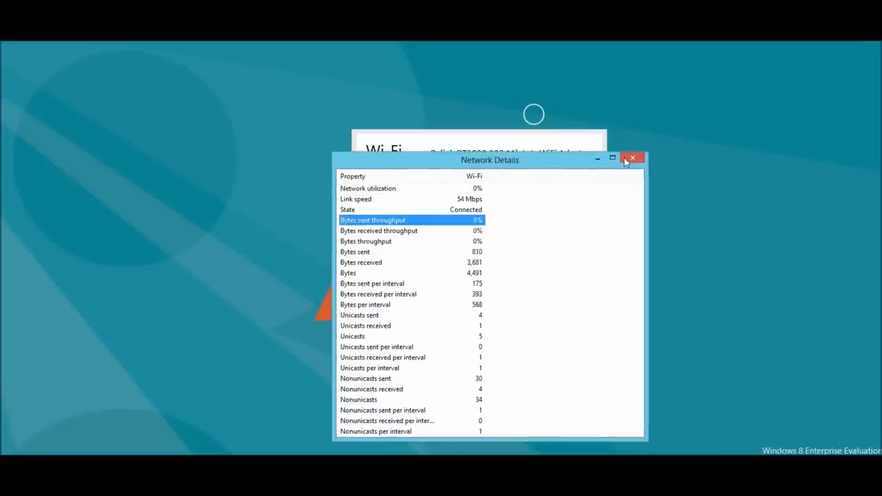
pyautogui.click(612, 157)
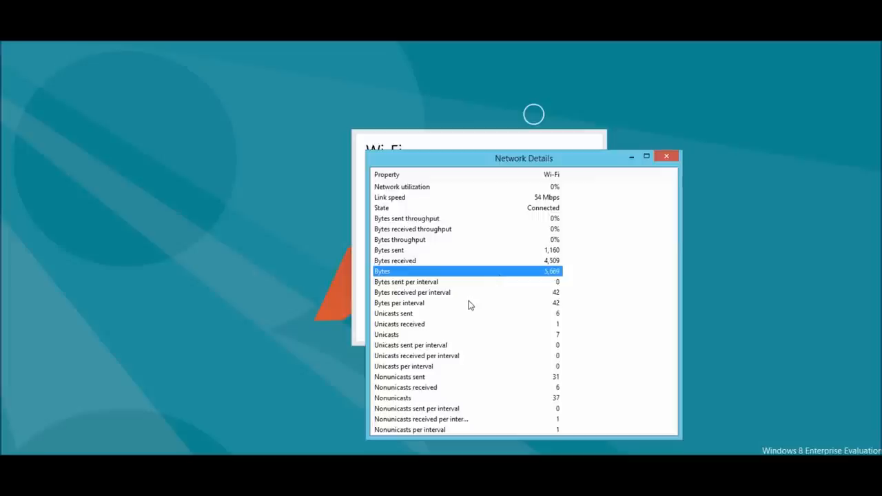
pyautogui.click(468, 419)
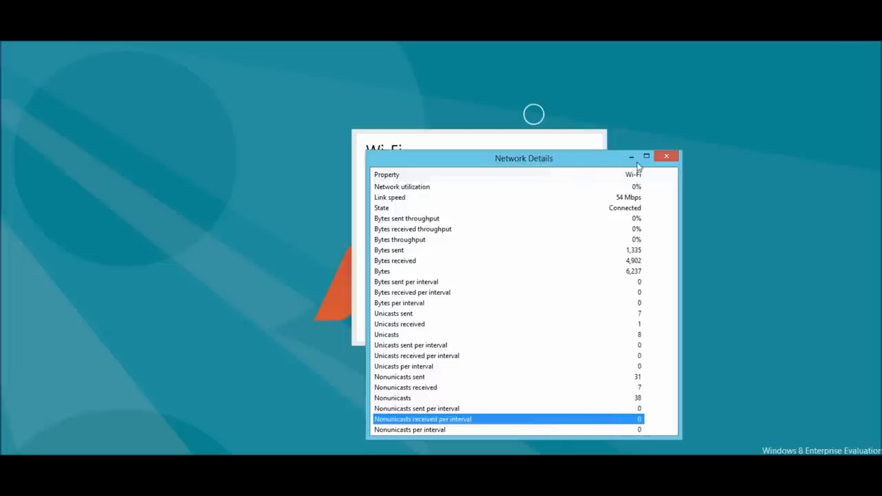
pyautogui.click(666, 156)
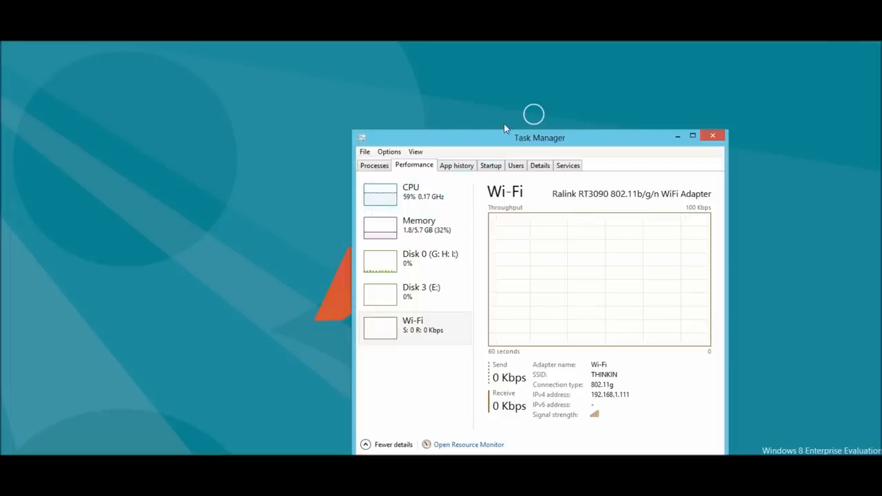
# Move the Task Manager window toward the centre and show the CPU performance page.
pyautogui.moveTo(540, 137); pyautogui.dragTo(488, 116)
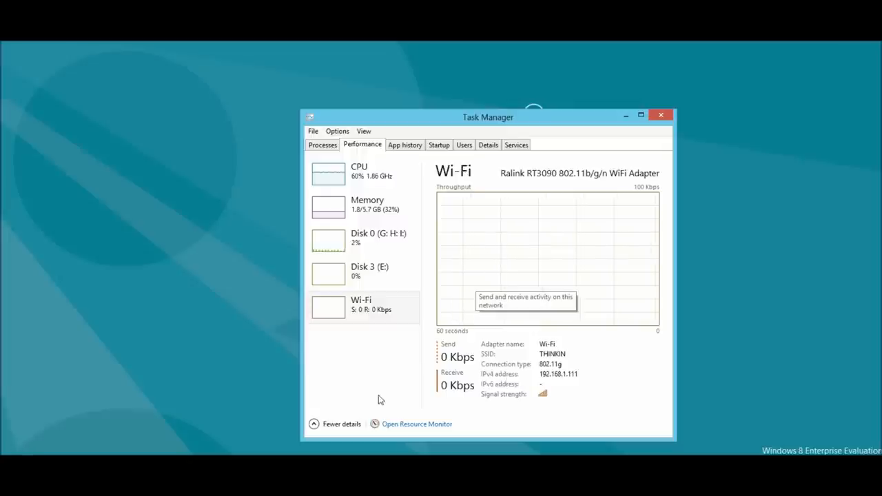
pyautogui.click(358, 171)
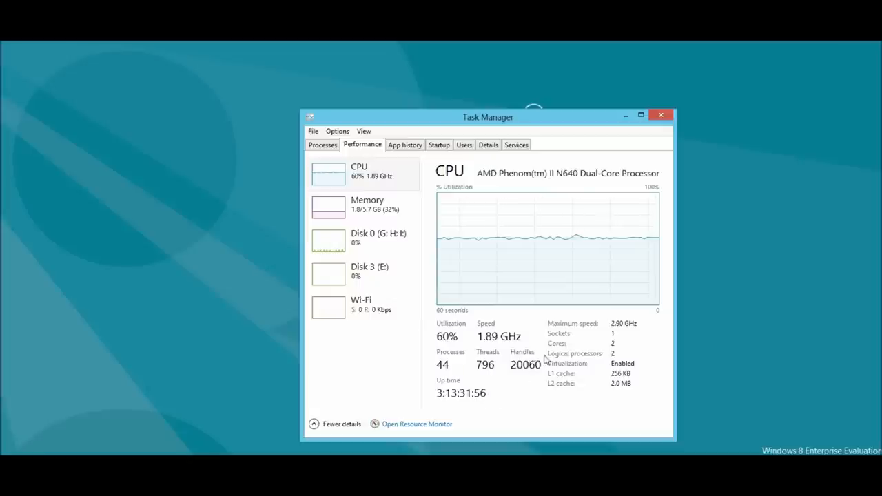
pyautogui.moveTo(488, 117); pyautogui.dragTo(465, 113)
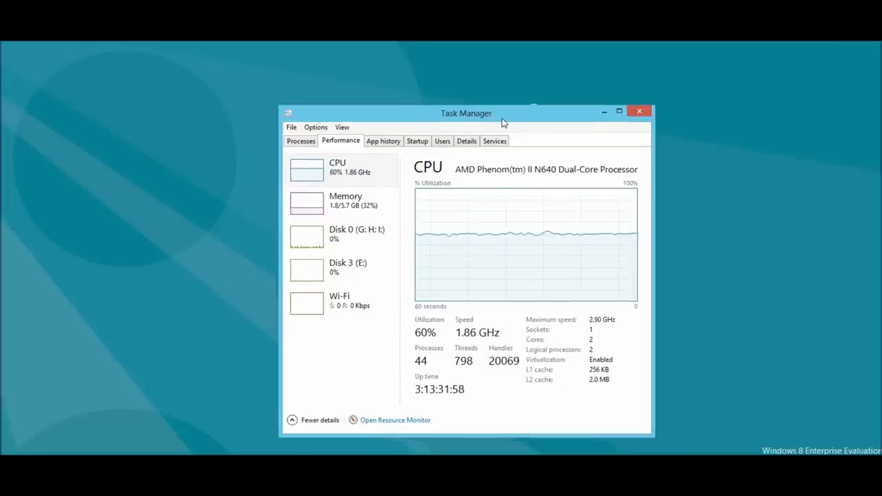